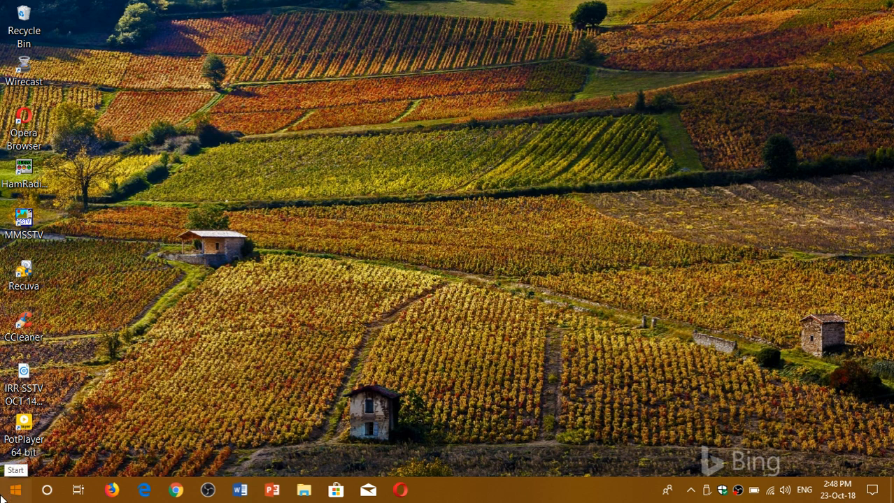
# - Uninstall Bubble Witch 3 Saga from the Start menu app list
pyautogui.click(14, 489)
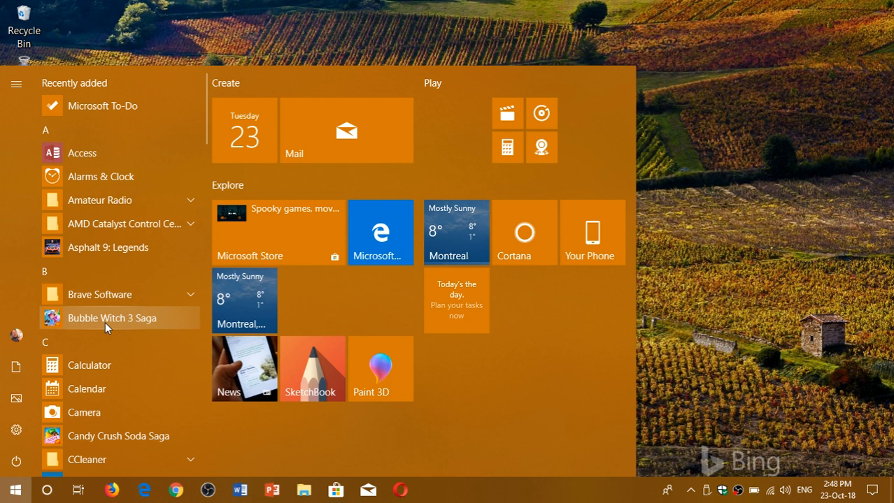
pyautogui.rightClick(112, 318)
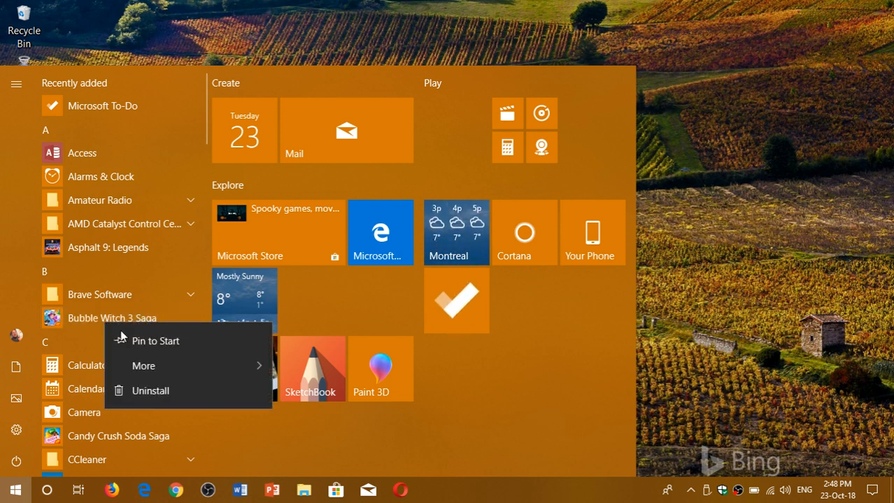
pyautogui.click(150, 391)
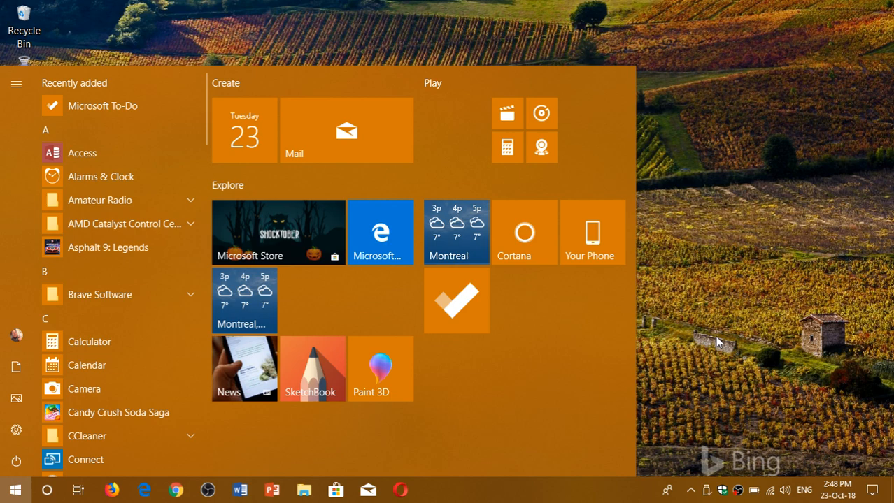
# - Uninstall Candy Crush Soda Saga from the reopened Start menu app list
pyautogui.click(14, 490)
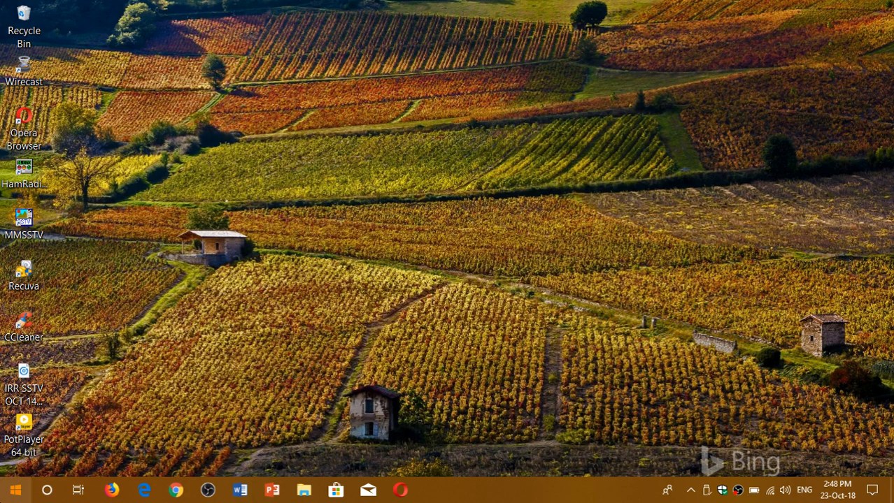
pyautogui.click(14, 490)
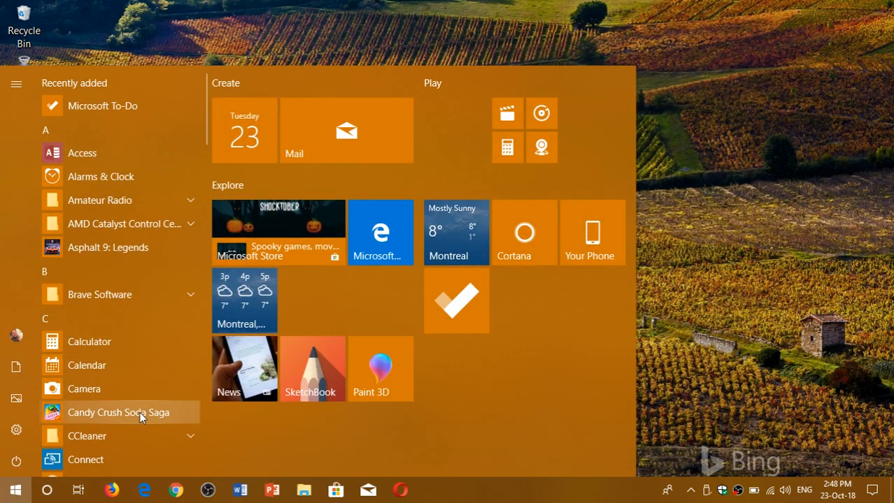
pyautogui.scroll(-3)
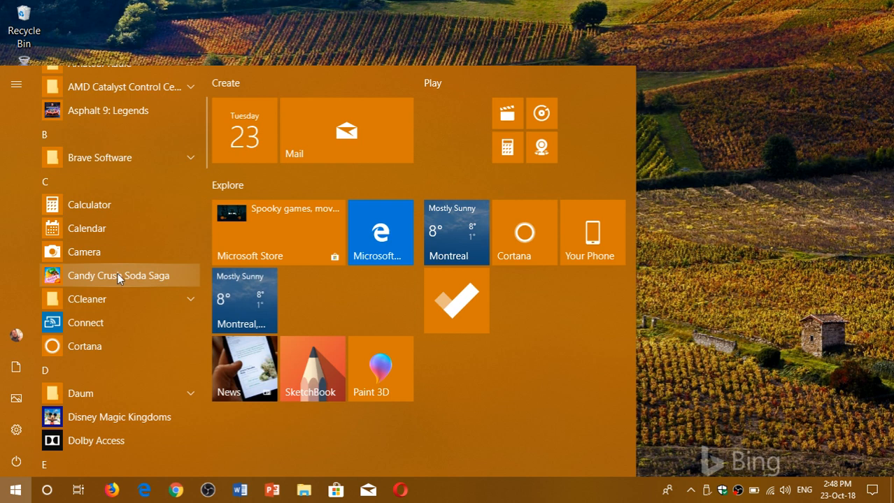
pyautogui.rightClick(119, 276)
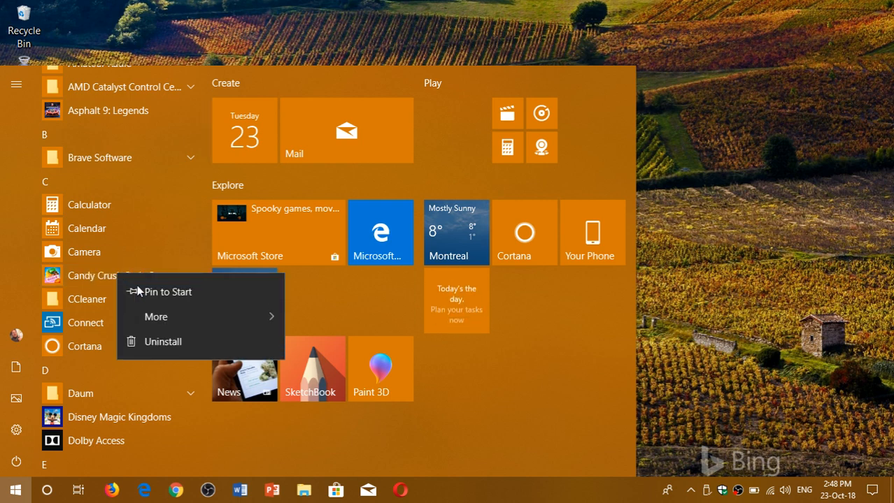
pyautogui.click(162, 341)
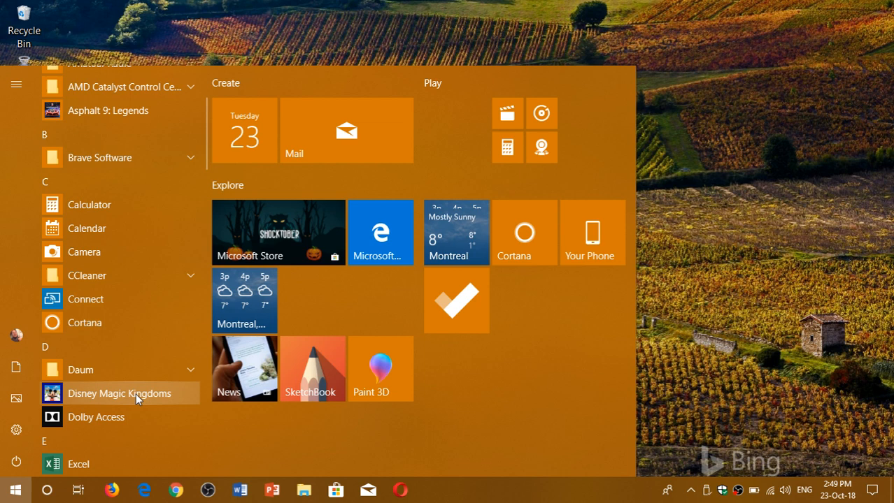
# - Uninstall Disney Magic Kingdoms and confirm its removal
pyautogui.rightClick(119, 394)
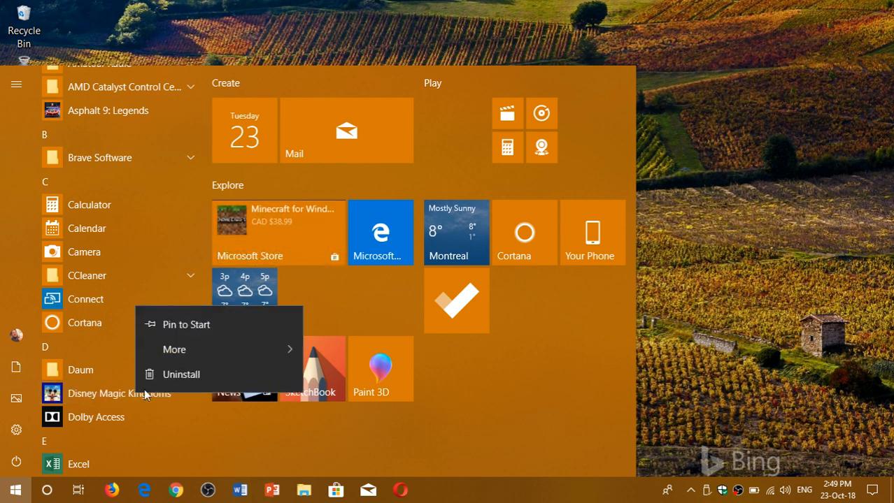
pyautogui.click(181, 374)
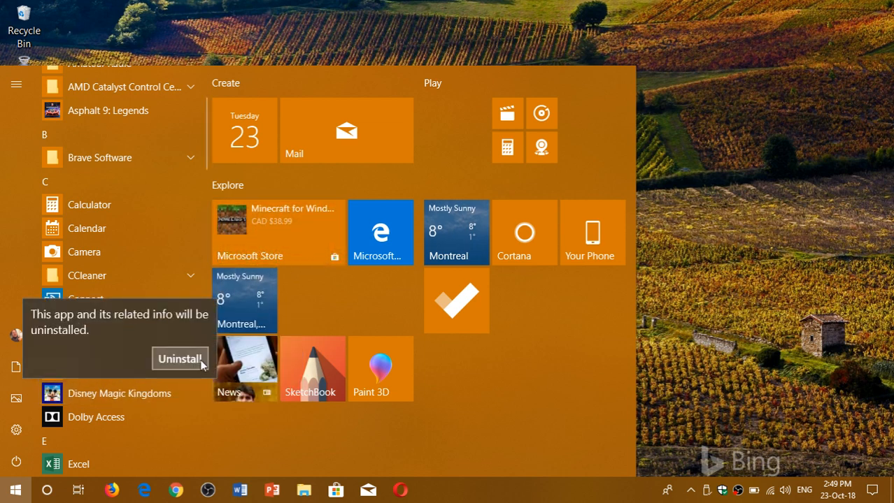
pyautogui.click(179, 359)
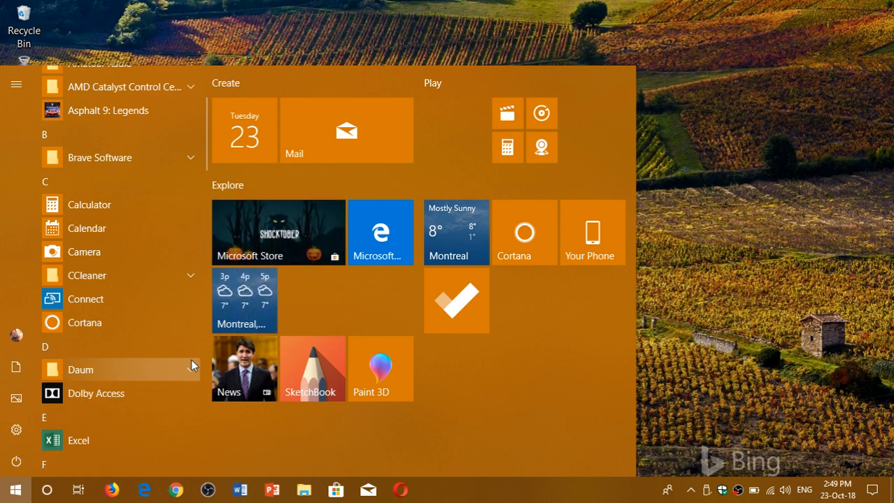
pyautogui.scroll(-3)
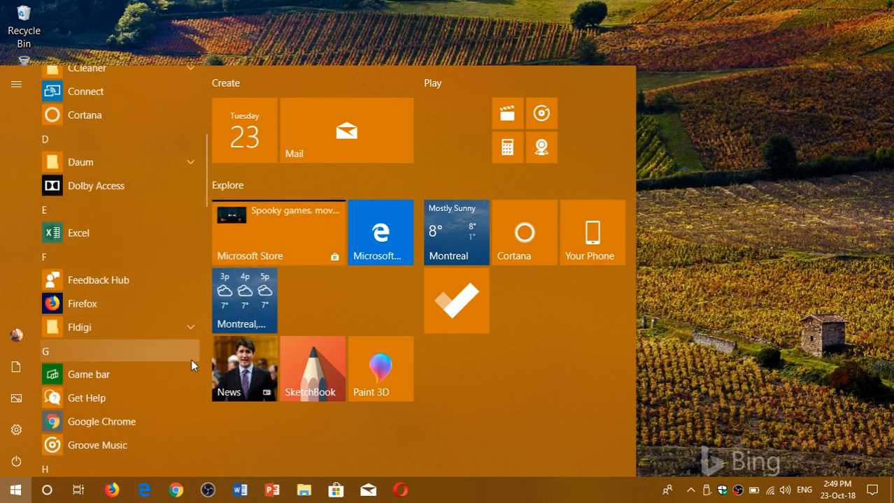
pyautogui.scroll(-3)
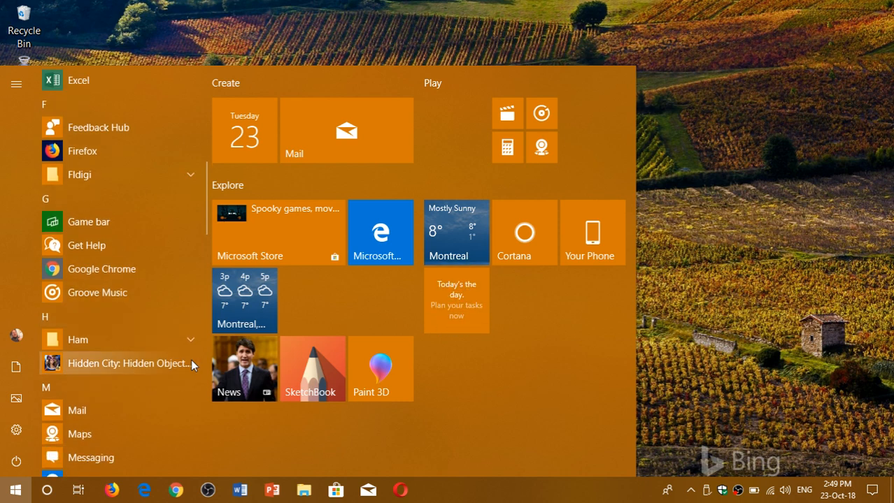
pyautogui.scroll(-3)
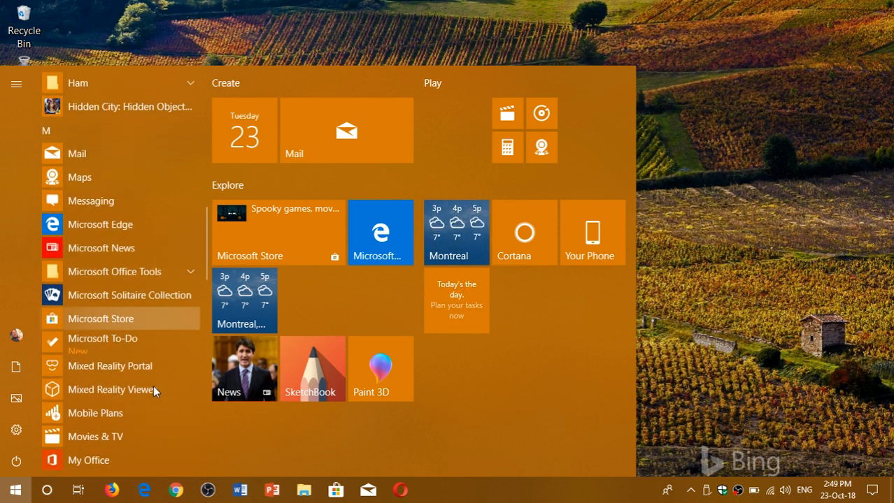
pyautogui.scroll(-3)
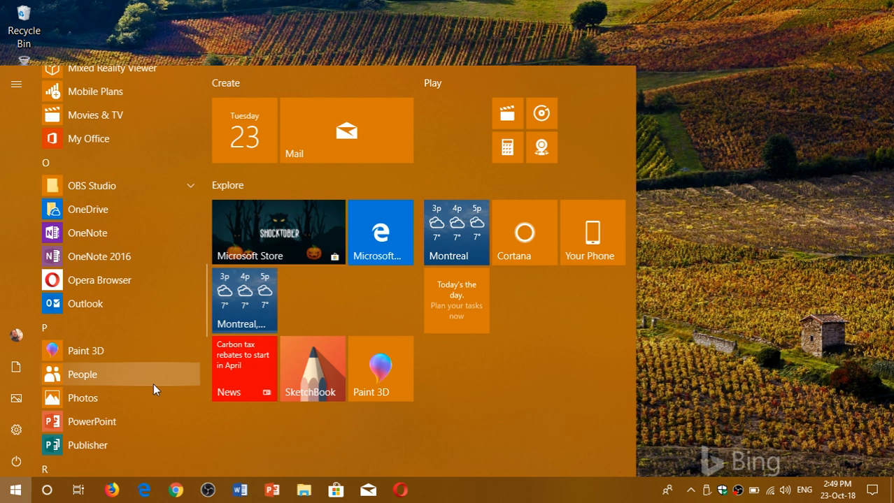
pyautogui.scroll(-3)
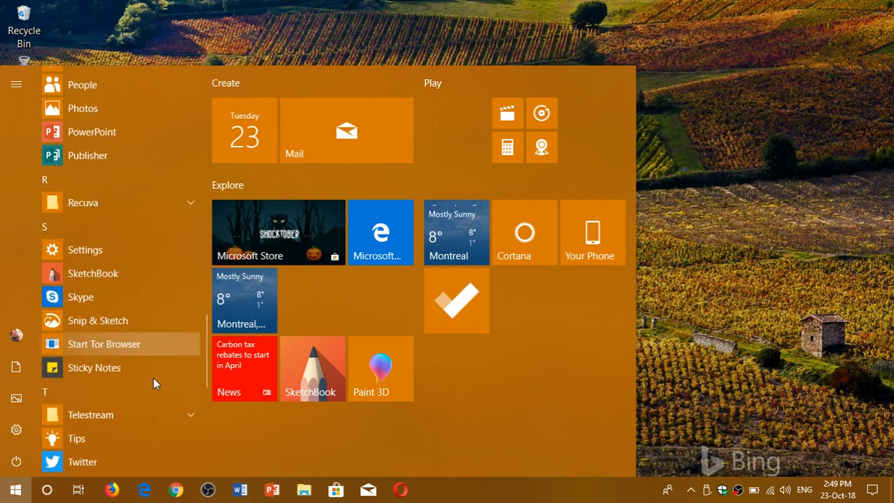
pyautogui.scroll(-3)
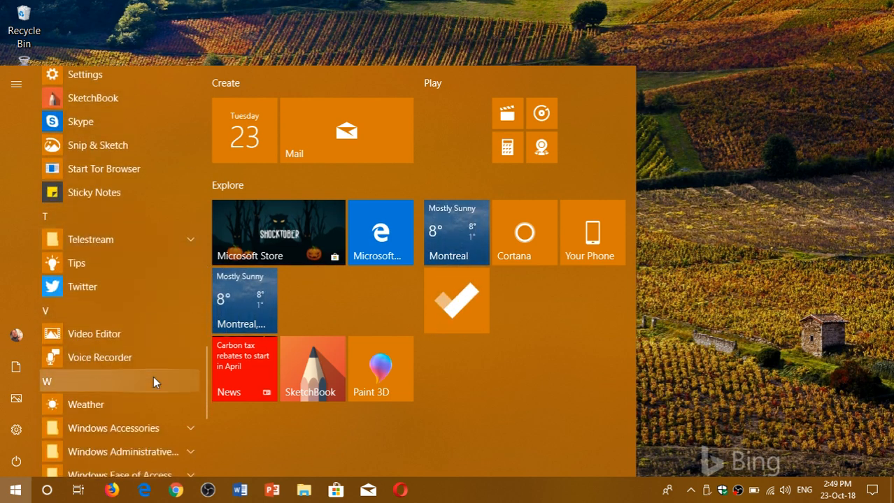
pyautogui.scroll(-3)
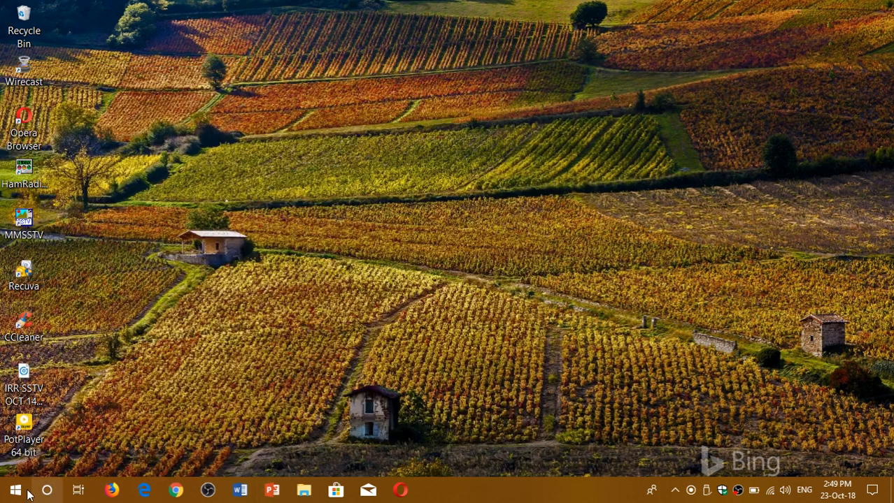
pyautogui.click(14, 489)
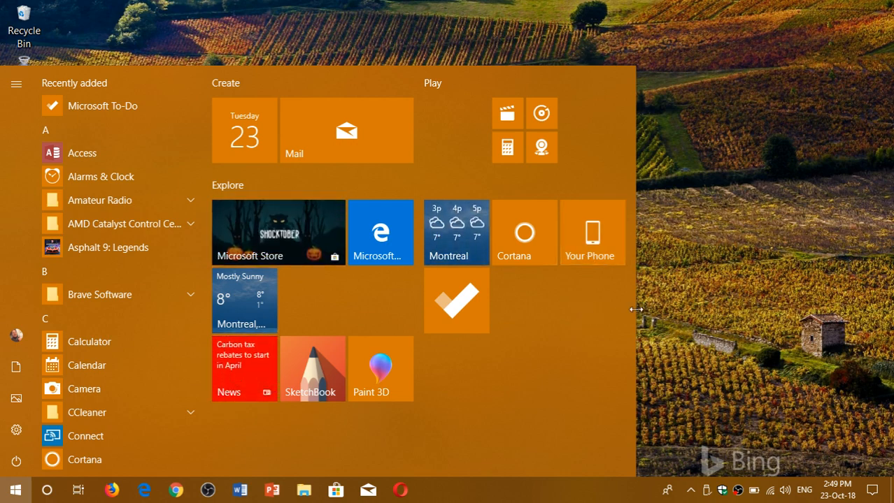
pyautogui.click(15, 489)
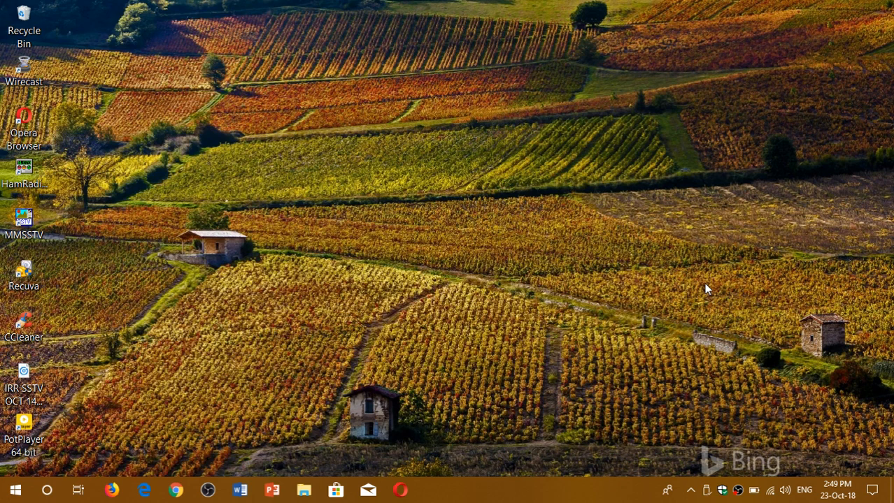